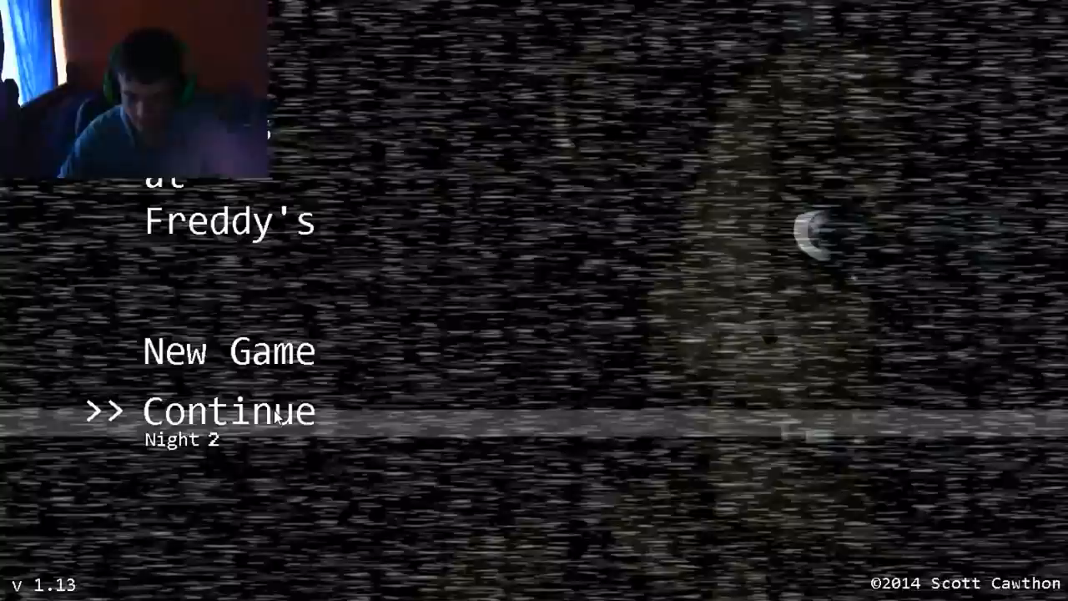
Step: Continue the saved game to start Night 2 at 12 AM
left_click(230, 411)
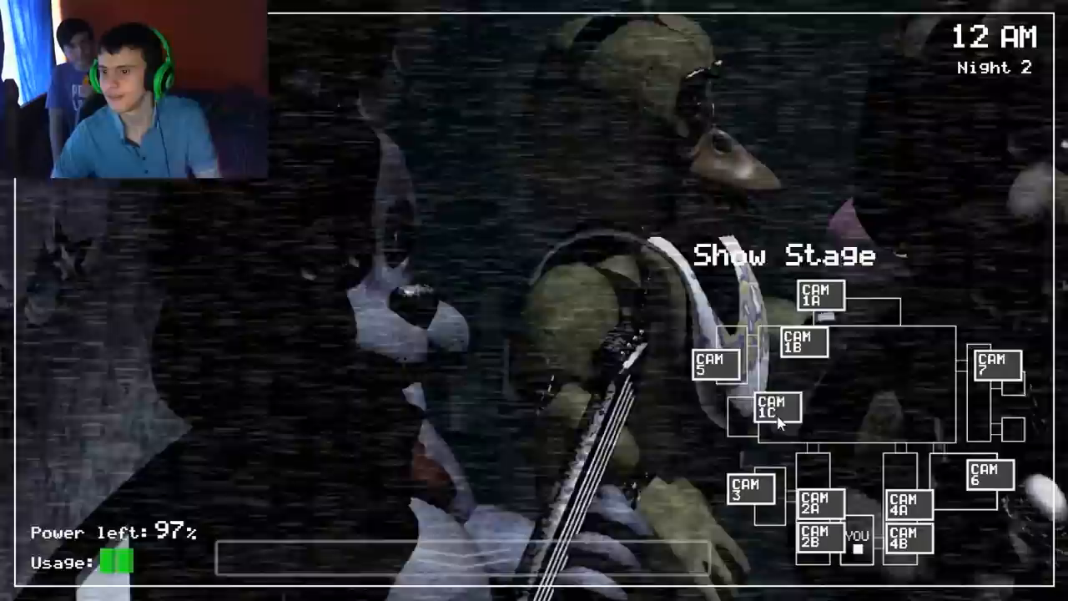
Step: Check the Pirate Cove and Show Stage camera feeds
left_click(775, 408)
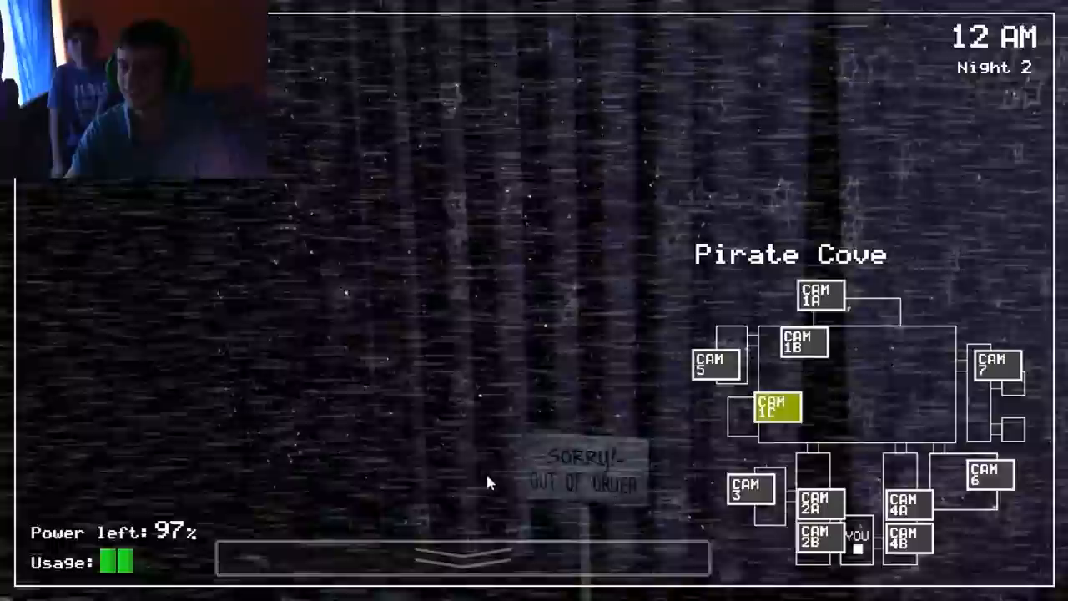
left_click(462, 558)
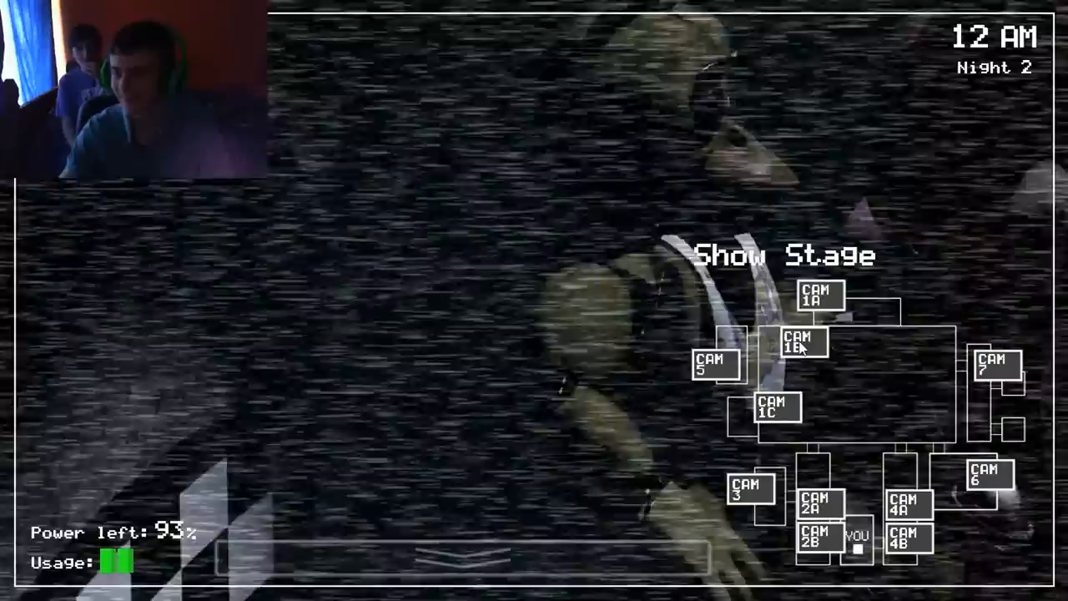
left_click(816, 503)
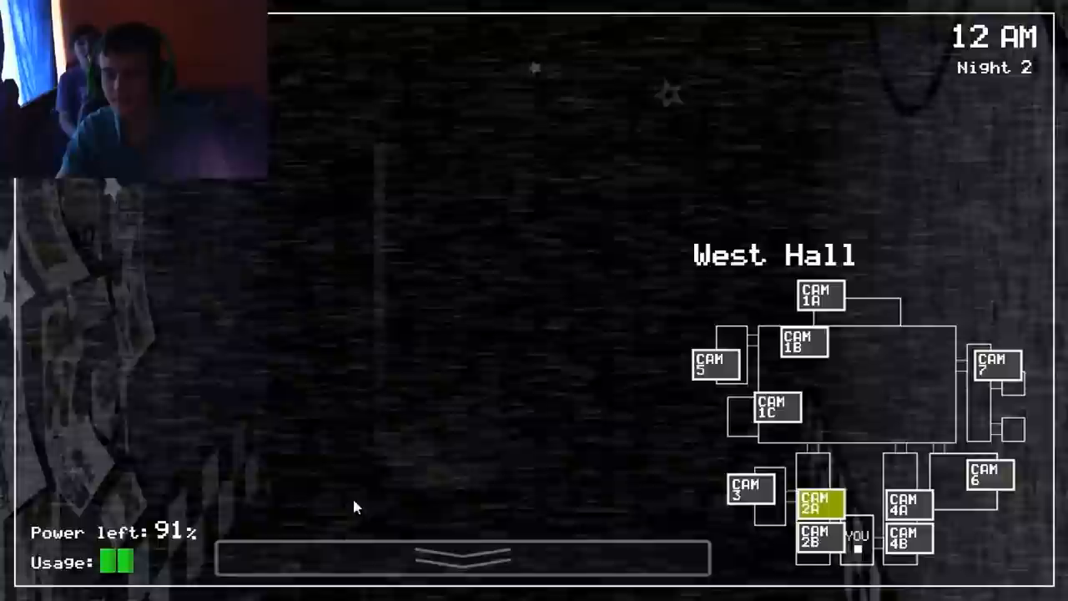
Step: Glance at the office, then recheck West Hall and view West Hall Corner
left_click(463, 557)
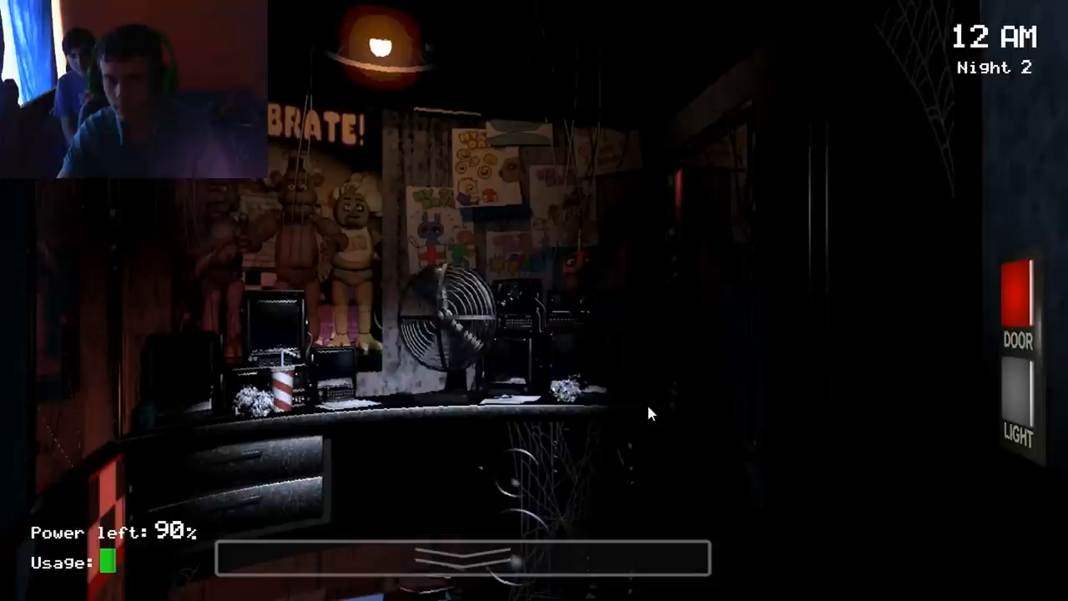
left_click(462, 555)
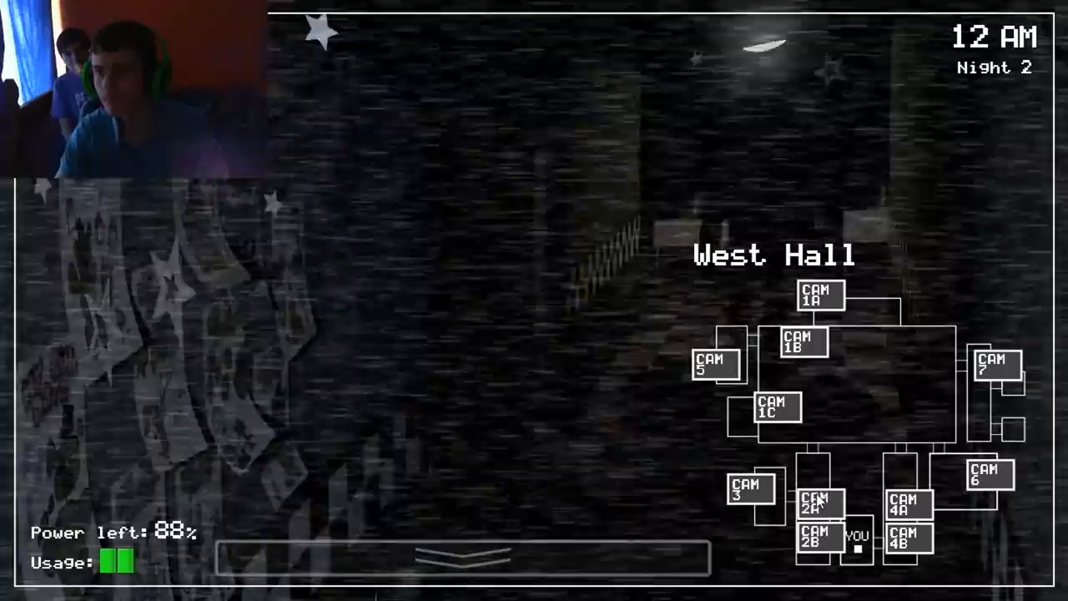
left_click(820, 294)
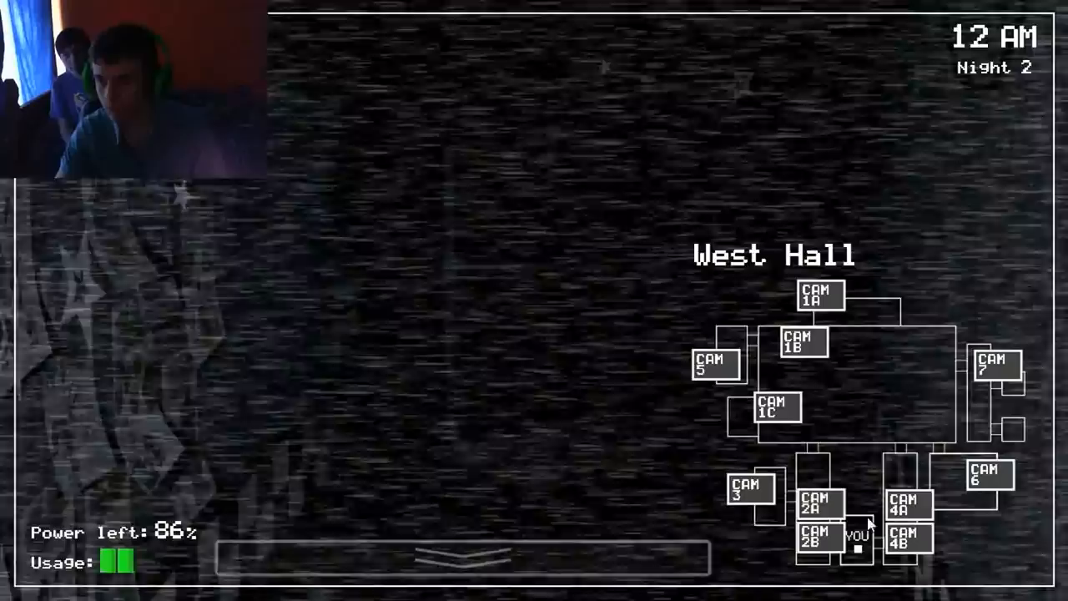
left_click(994, 365)
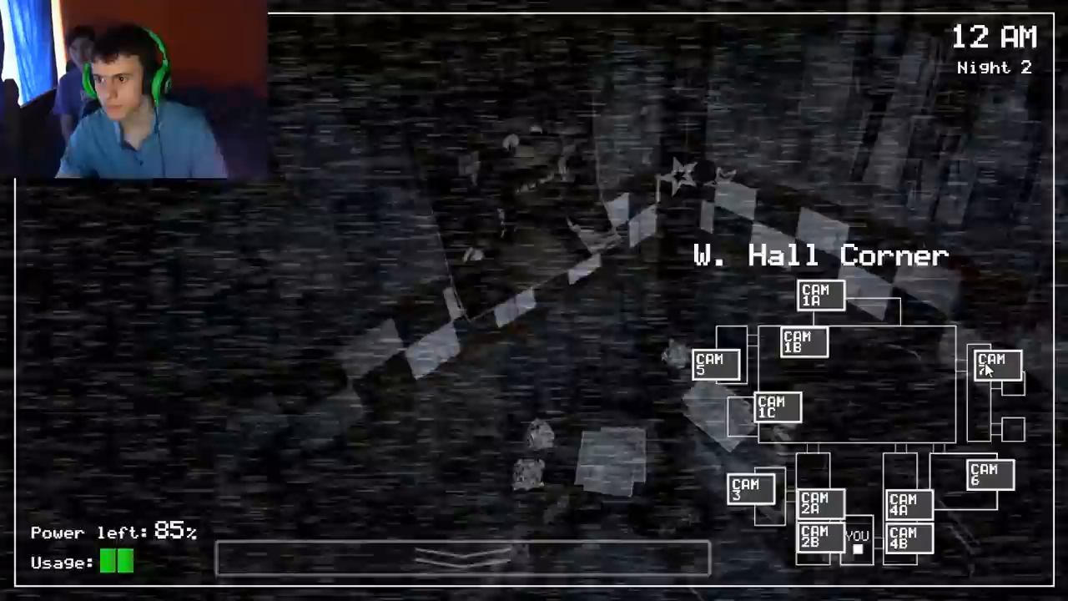
Step: Flip to another camera feed, ending back on Show Stage at 1 AM
left_click(776, 407)
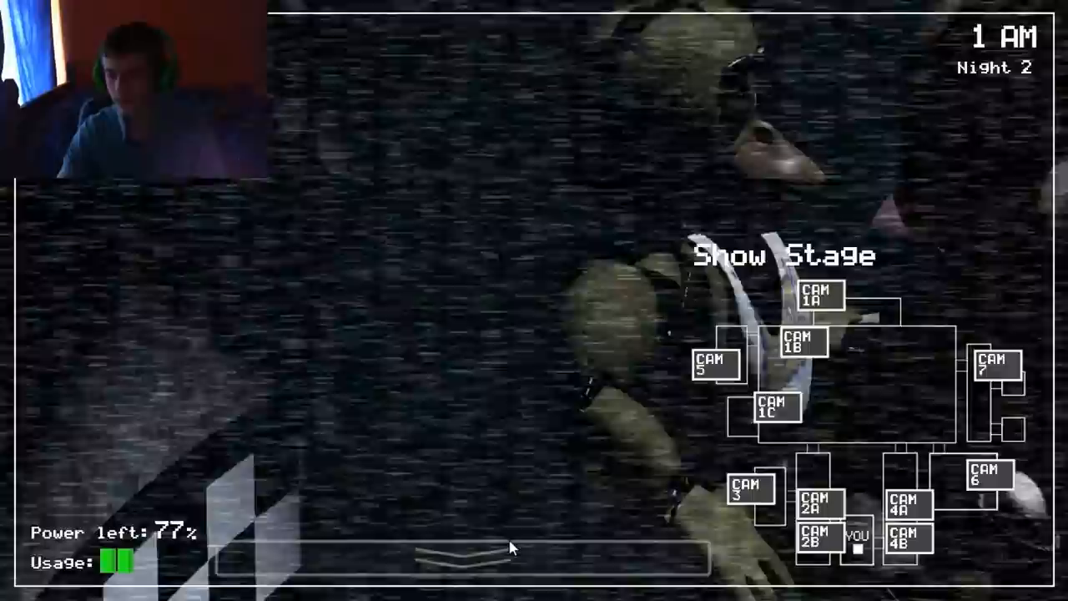
Step: Check the office, then view the West Hall and Dining Area feeds
left_click(472, 560)
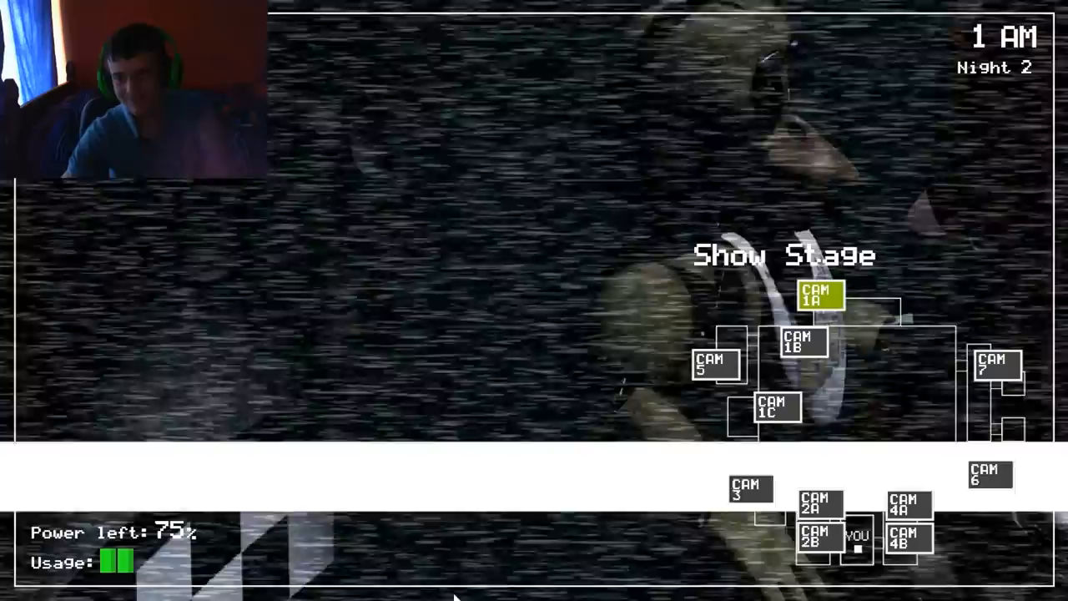
left_click(815, 503)
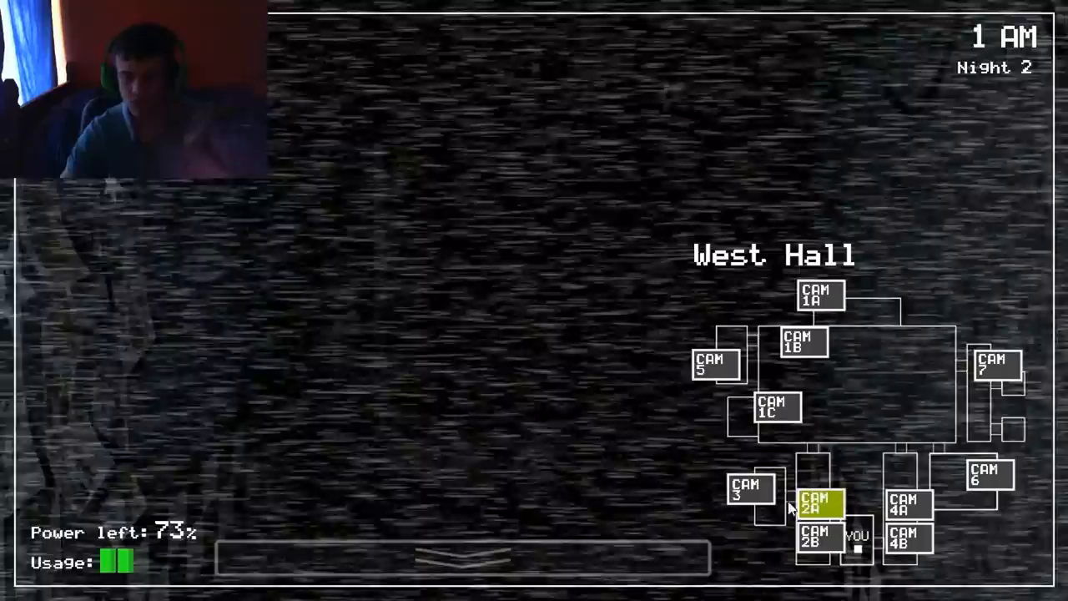
left_click(803, 341)
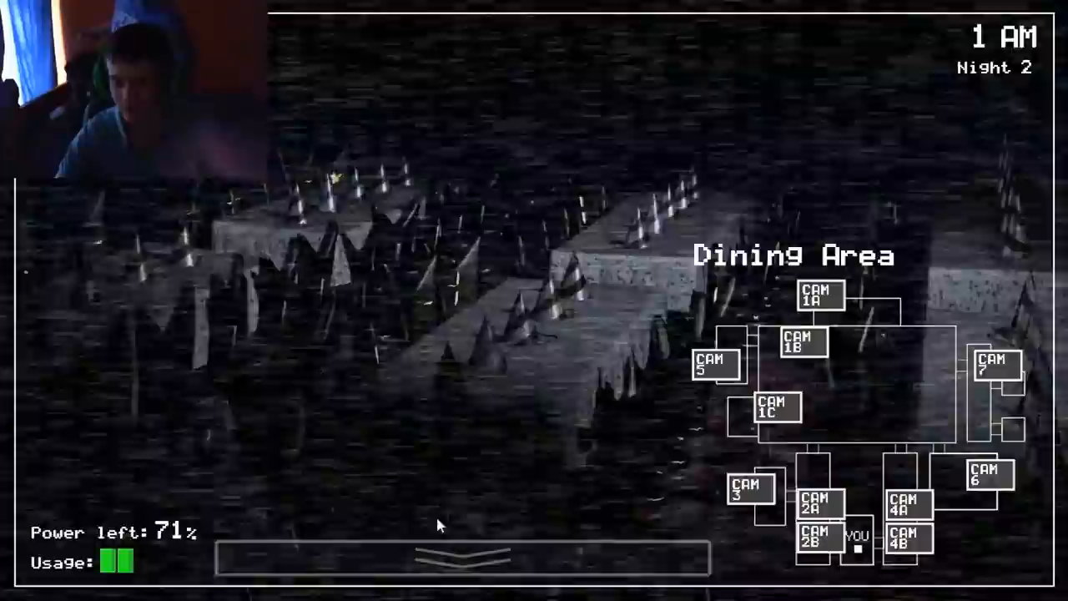
left_click(459, 558)
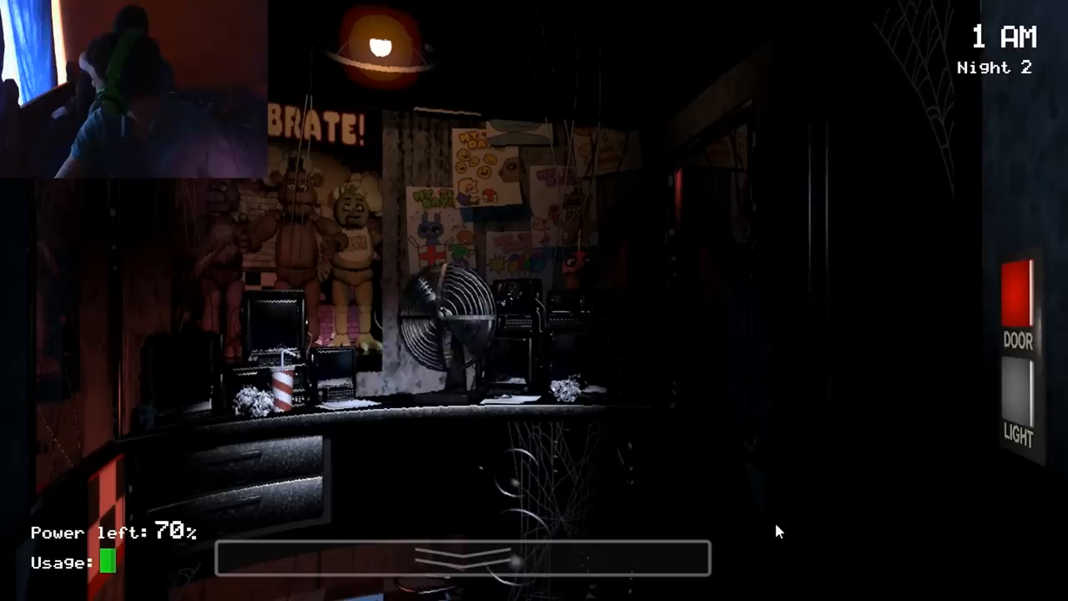
Step: Recheck West Hall on the monitor, then lower it to face the left door
left_click(451, 559)
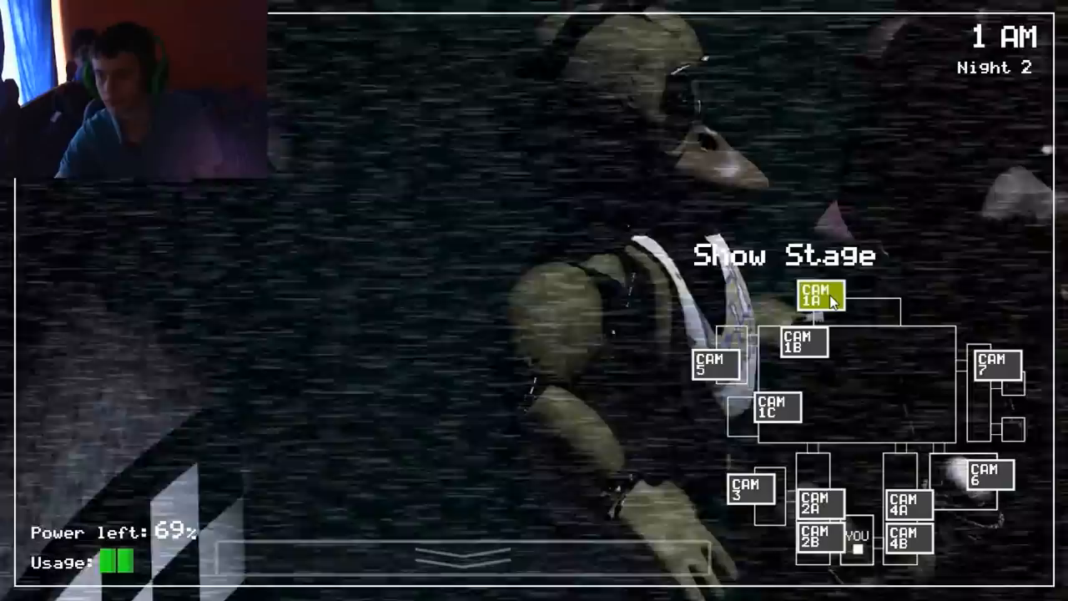
left_click(818, 505)
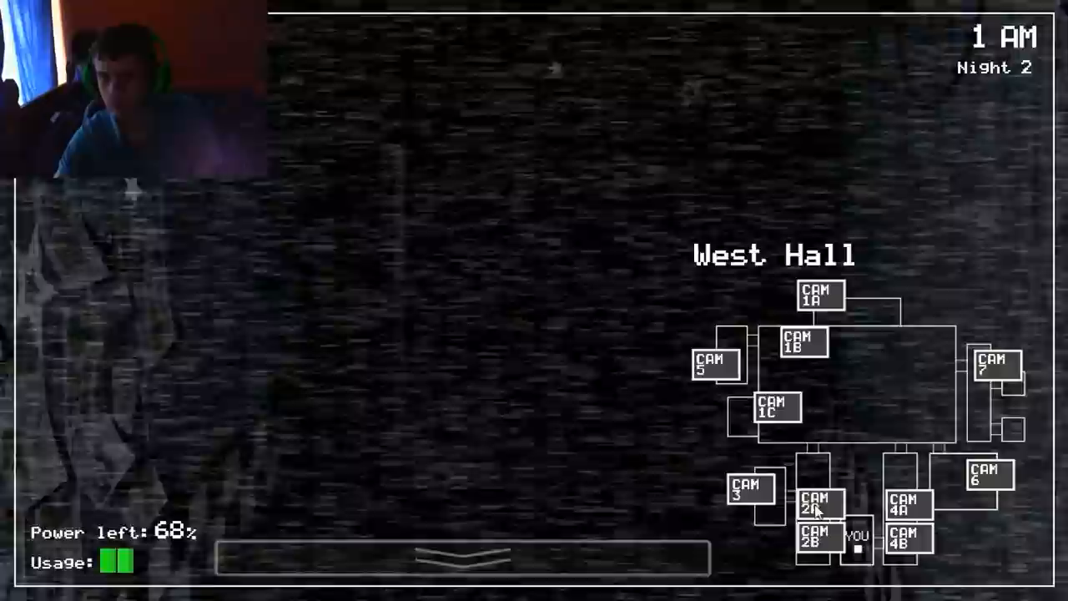
left_click(459, 575)
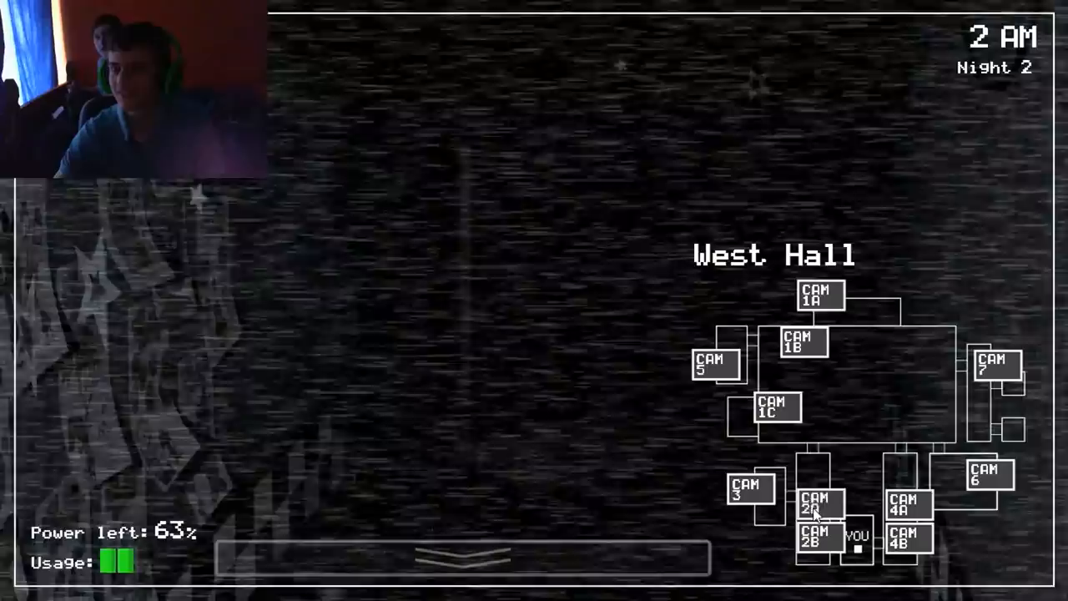
left_click(816, 507)
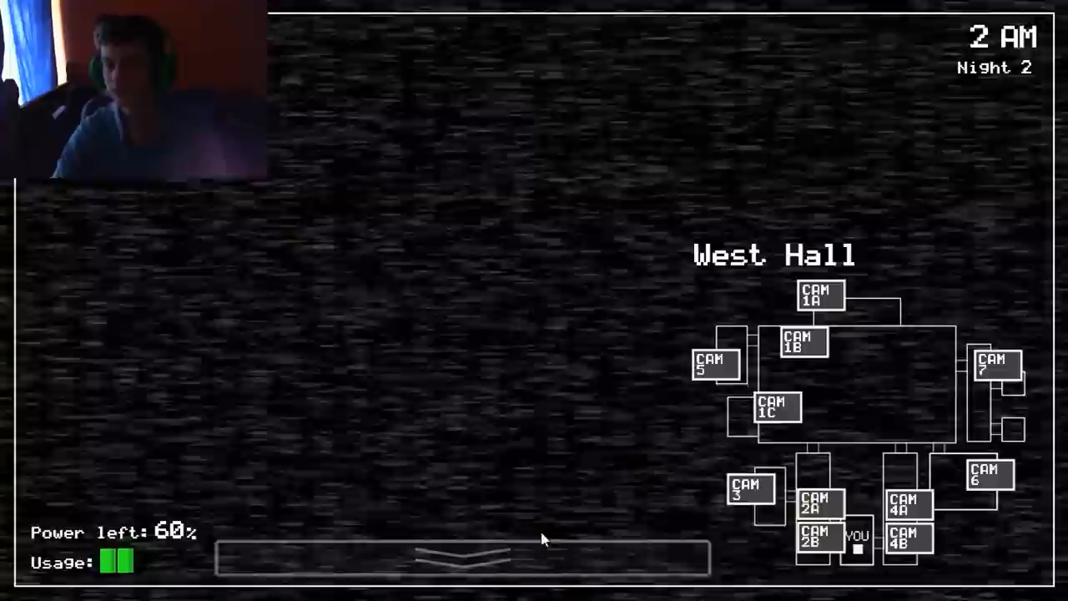
left_click(459, 560)
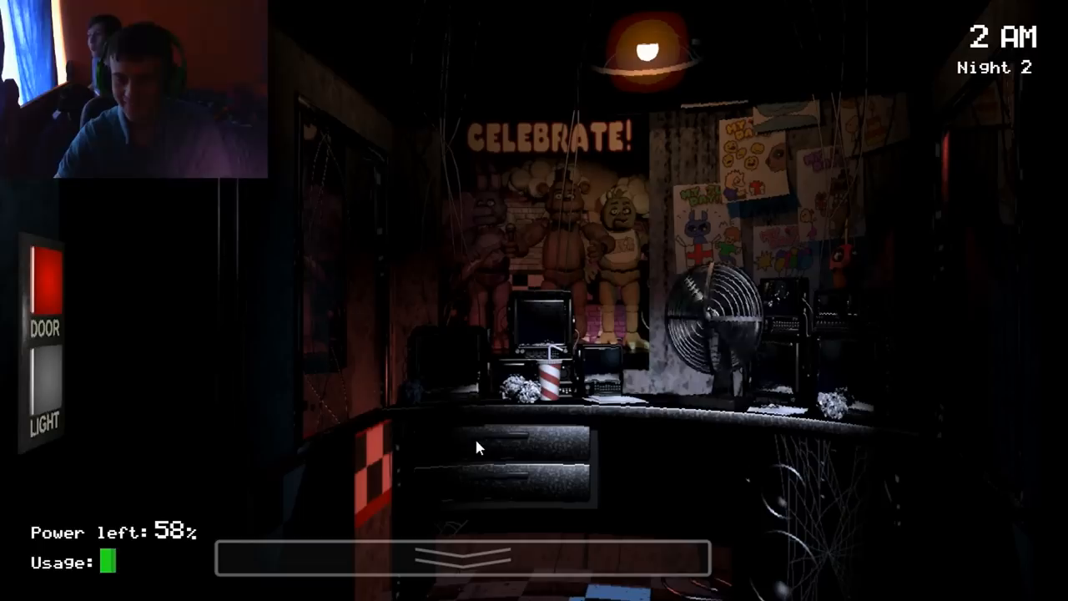
Step: Light up the right doorway, then watch the Restrooms feed as 3 AM arrives
left_click(467, 555)
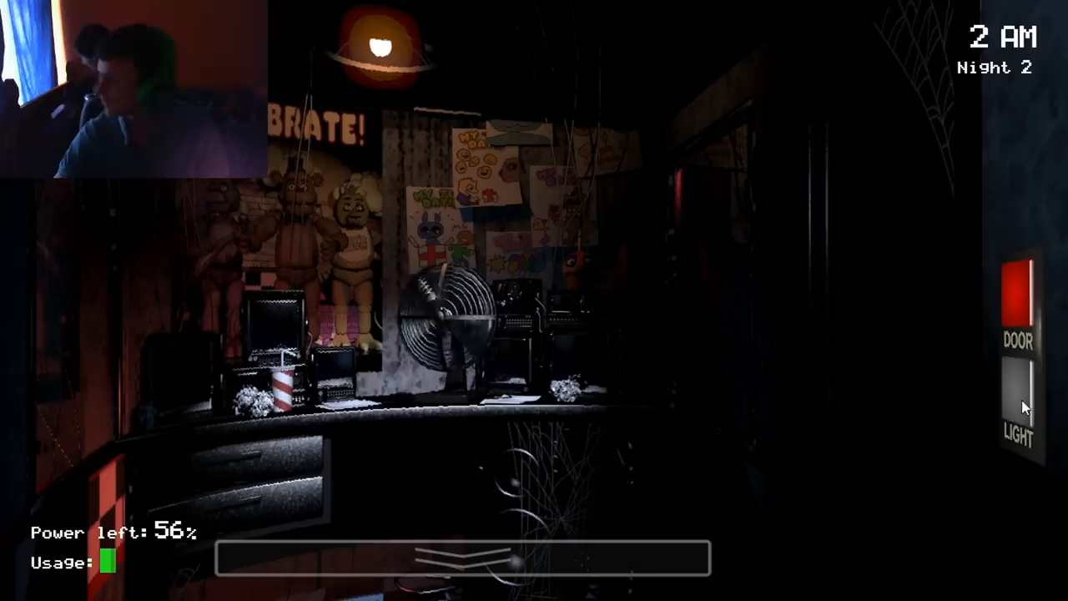
left_click(464, 559)
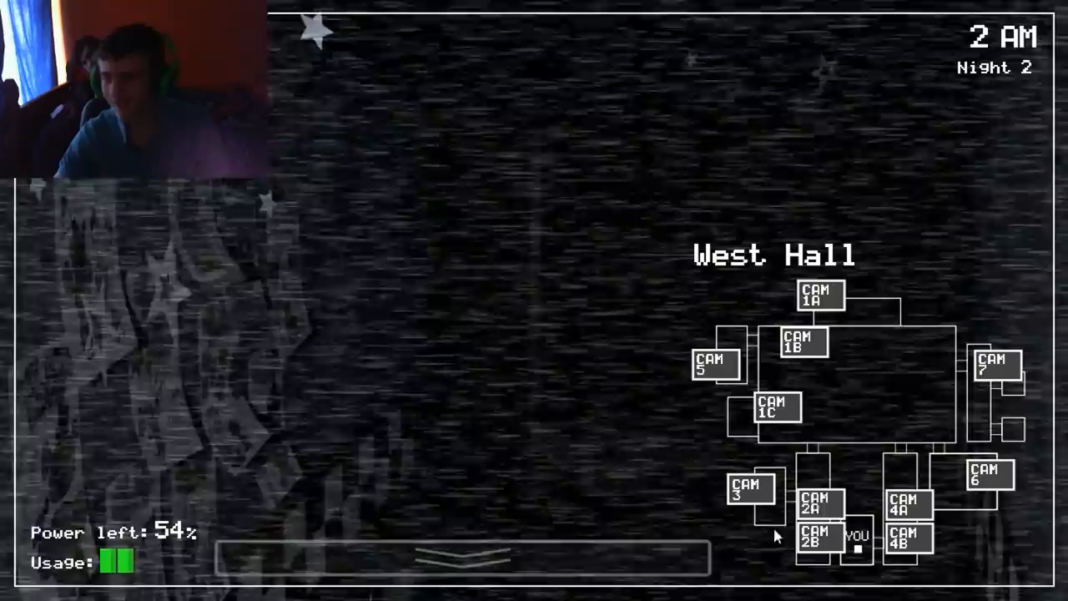
left_click(996, 364)
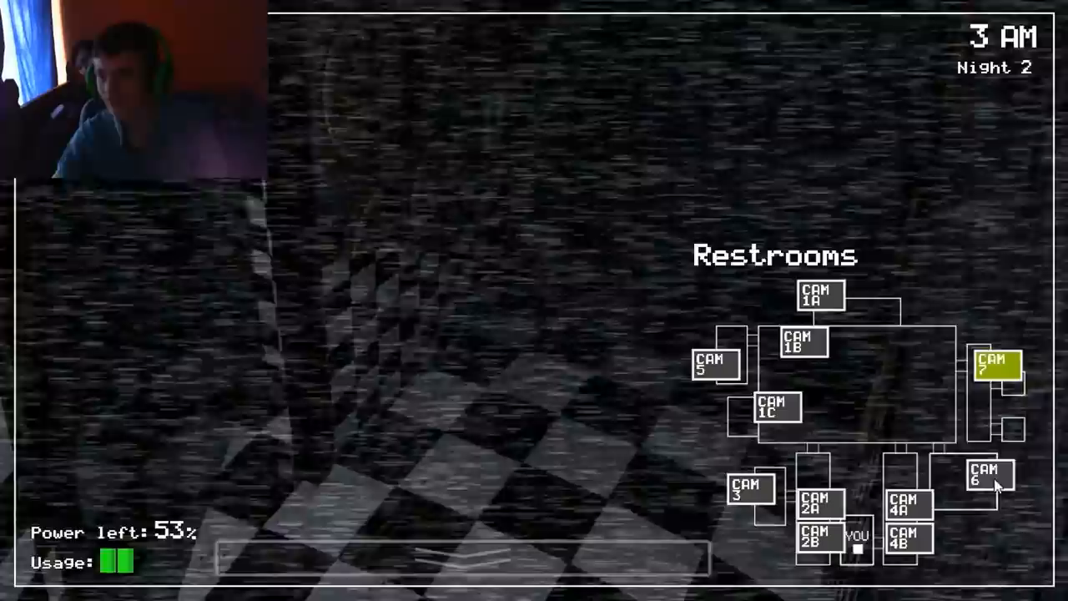
Step: Check Pirate Cove, West Hall Corner and East Hall, finishing on West Hall
left_click(773, 409)
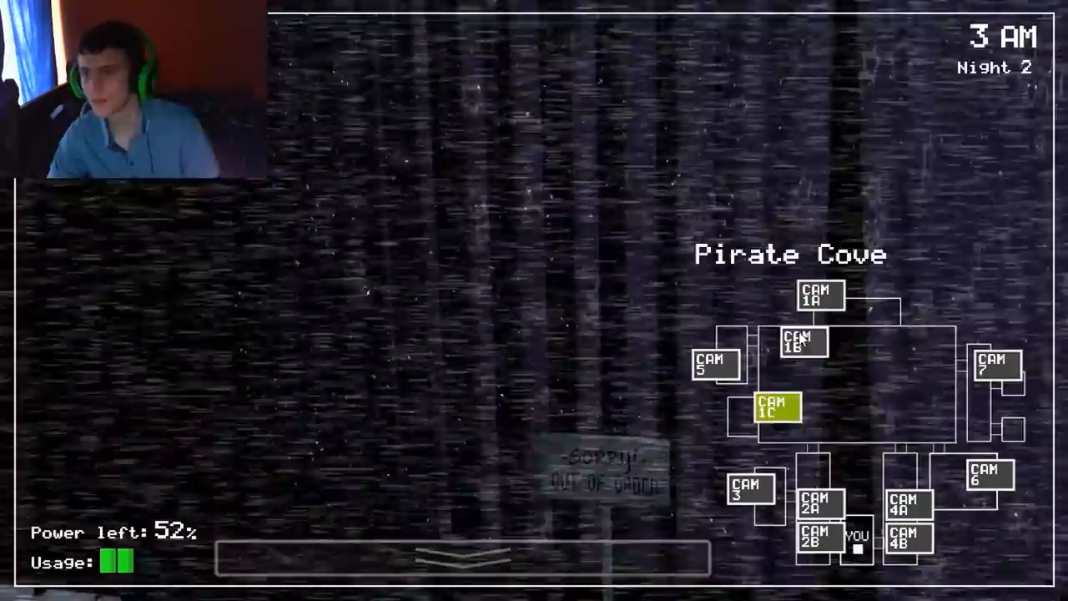
left_click(815, 503)
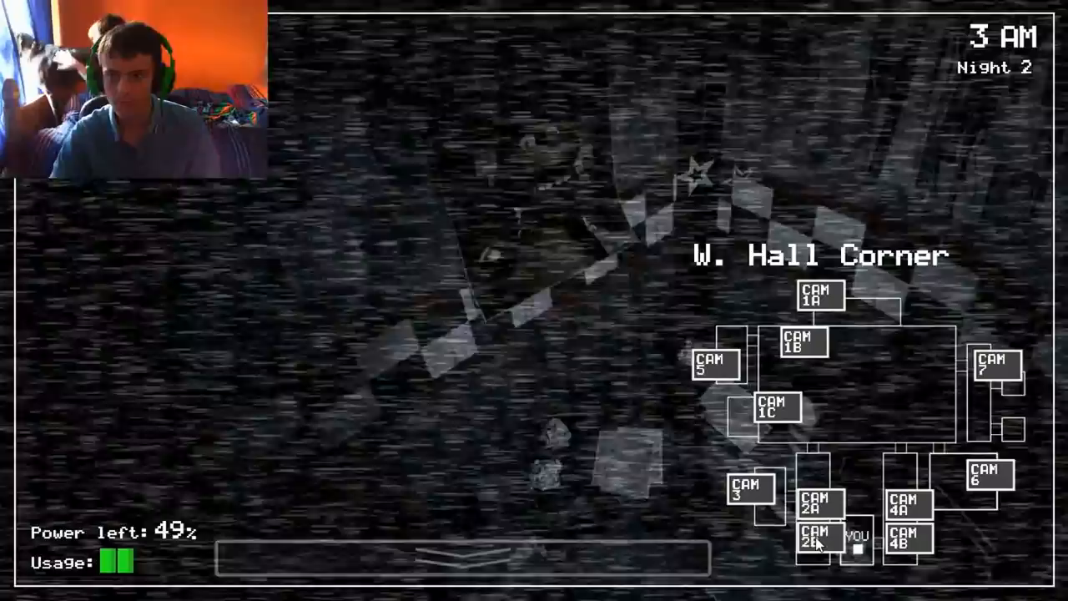
left_click(906, 504)
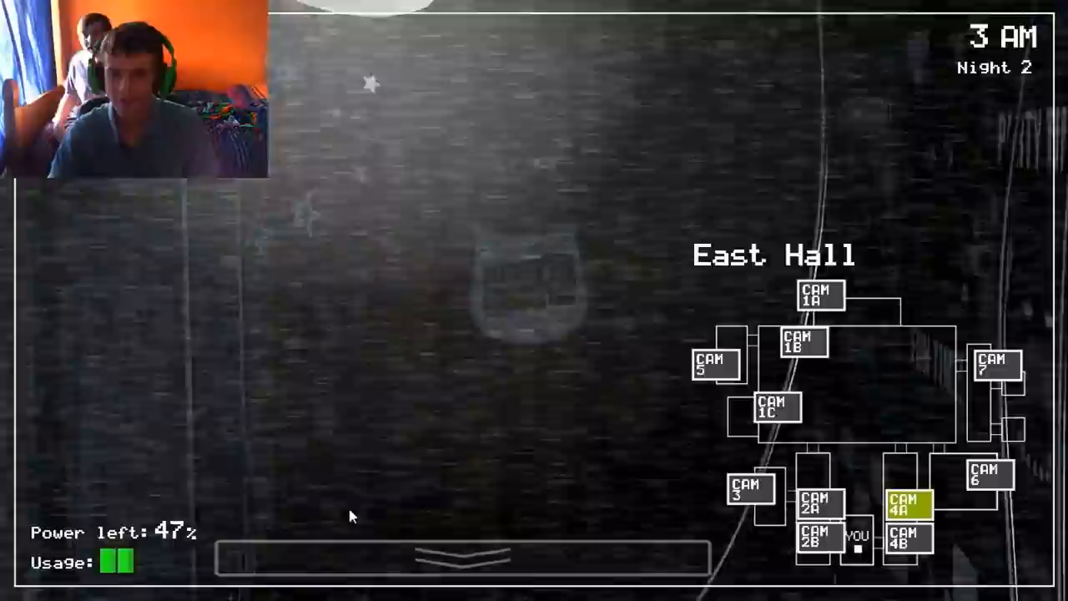
left_click(463, 557)
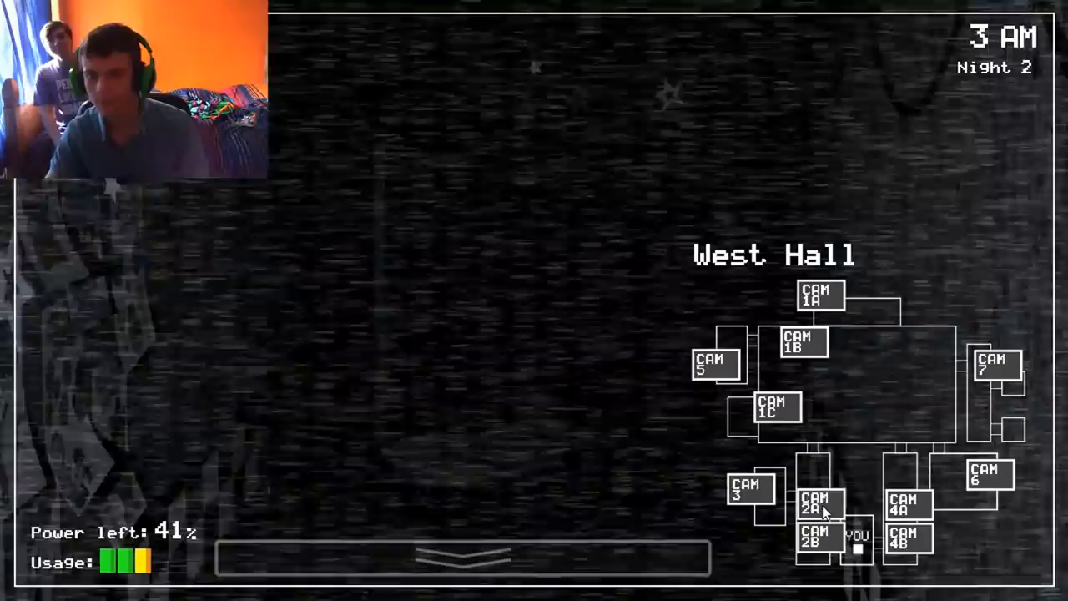
Step: View East Hall, then switch back to the West Hall feed at 4 AM
left_click(908, 506)
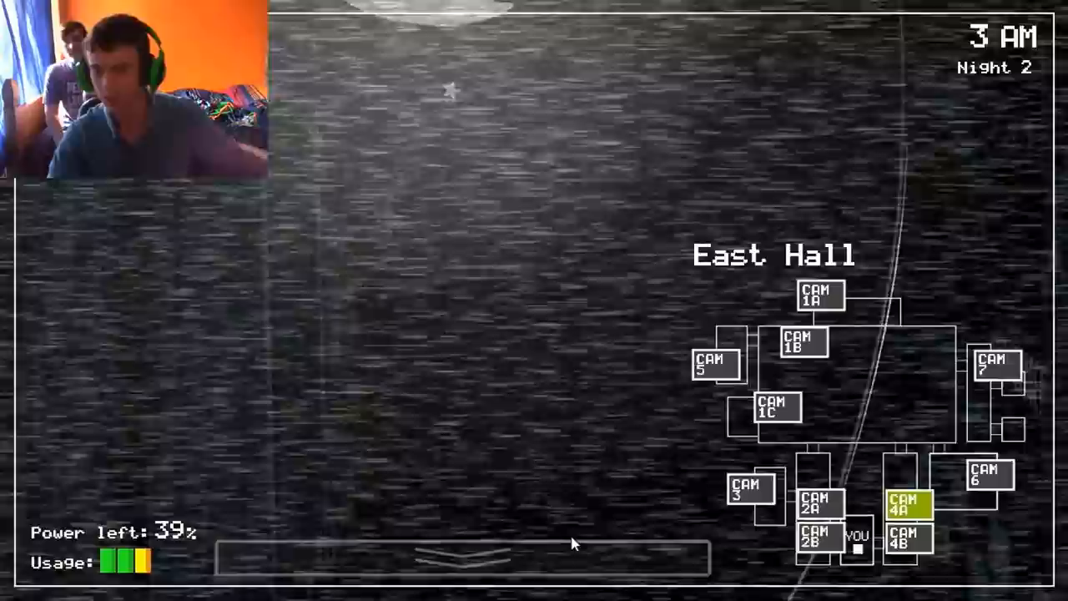
left_click(459, 555)
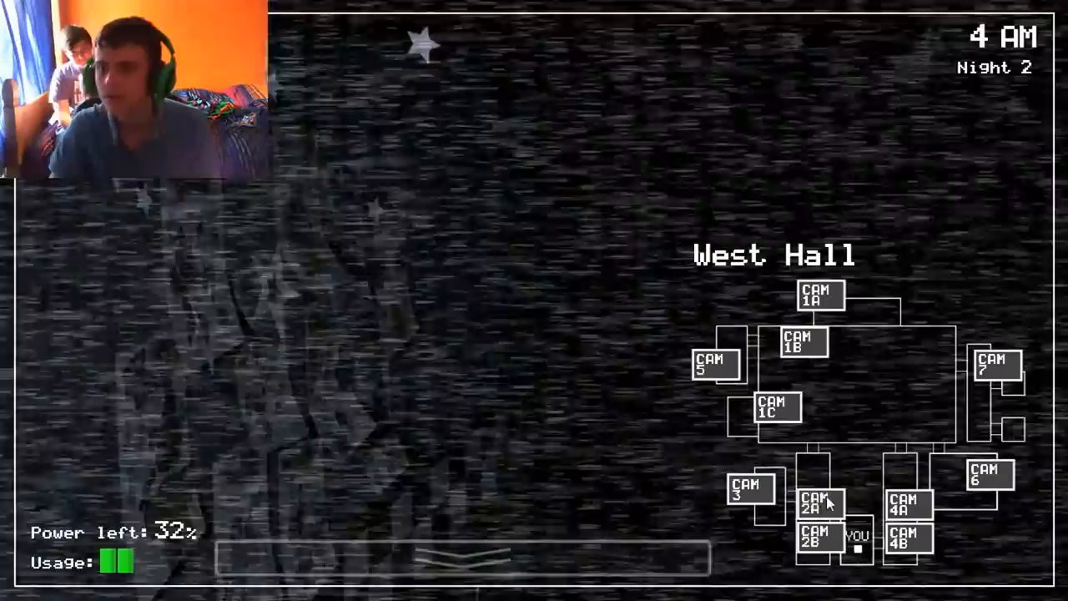
Step: View West Hall, then East Hall, before lowering to the office at 19% power
left_click(816, 540)
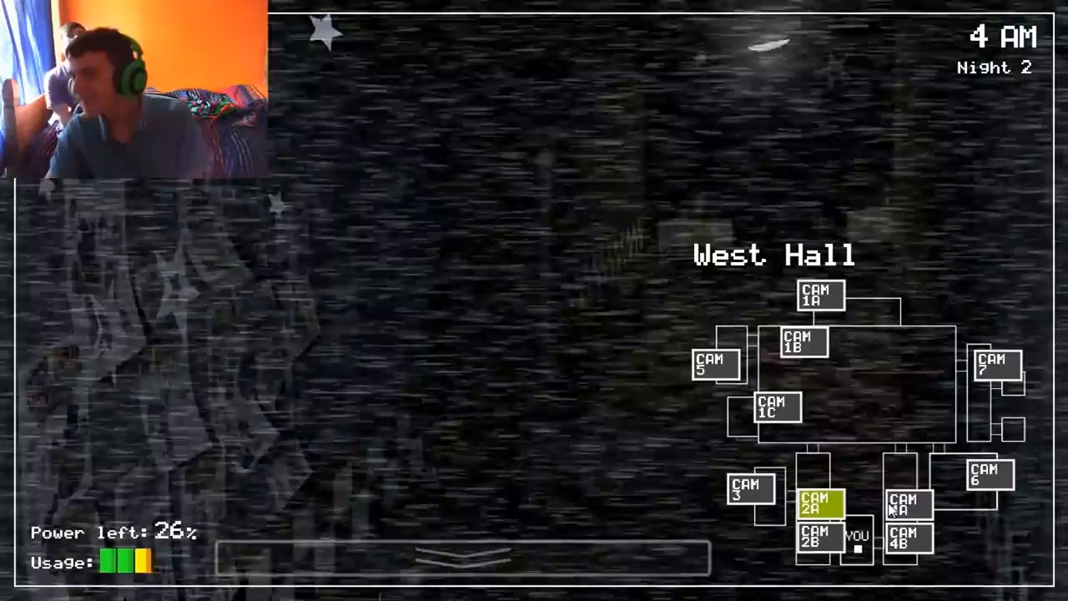
left_click(819, 294)
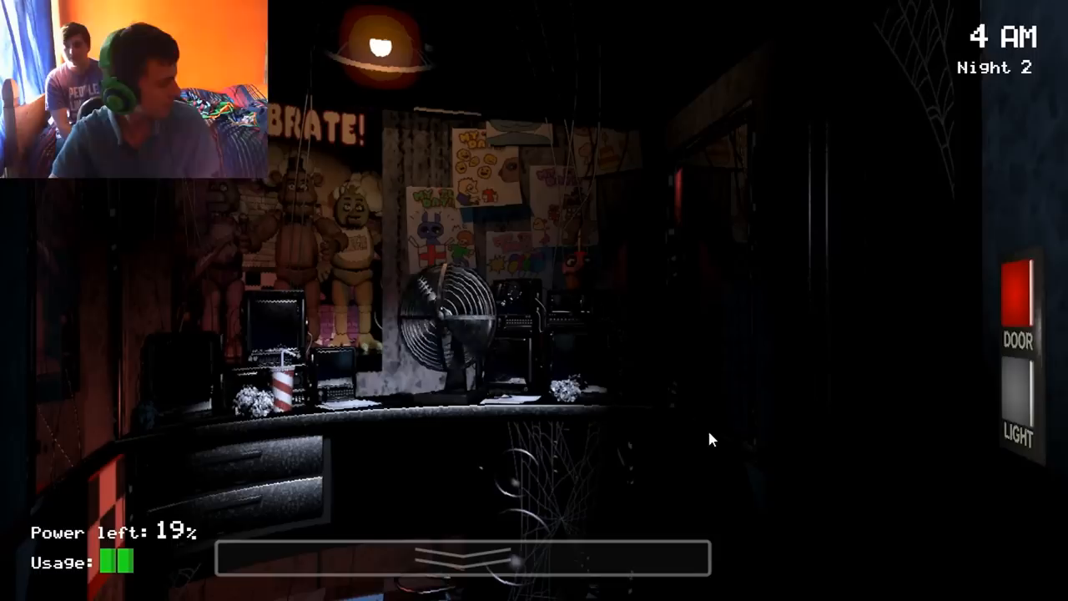
Step: Raise the monitor for a quick West Hall check, then lower it facing the left door
left_click(461, 561)
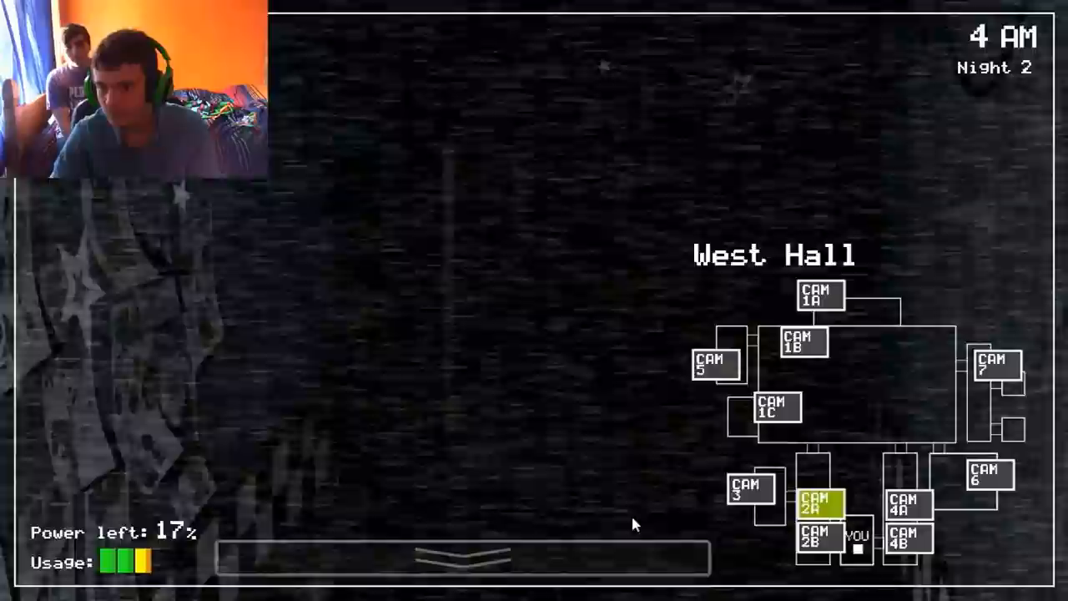
left_click(459, 557)
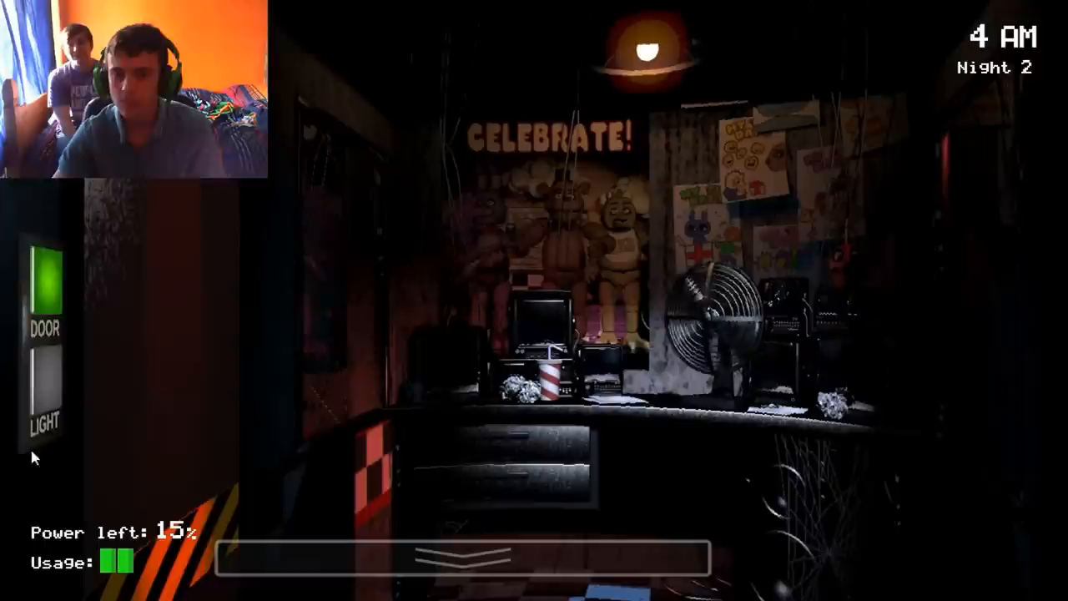